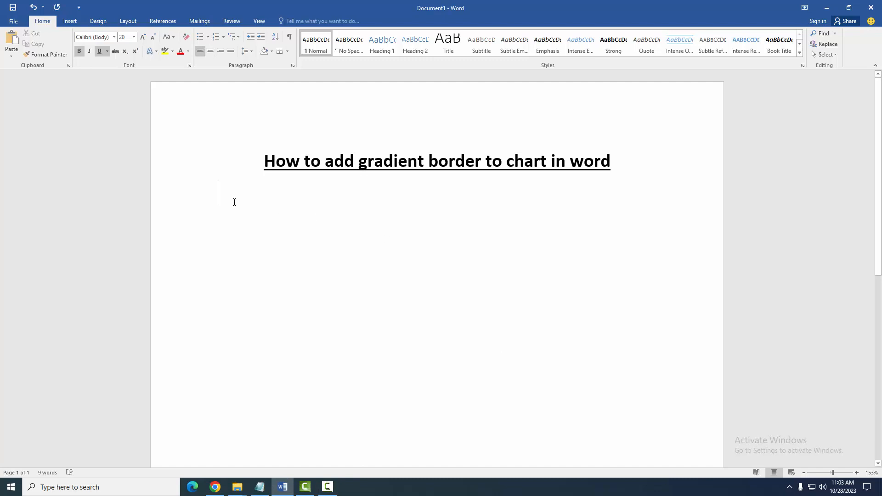
Step: Insert a clustered column chart on the line below the document heading
{"action": "left_click", "coordinate": [70, 20]}
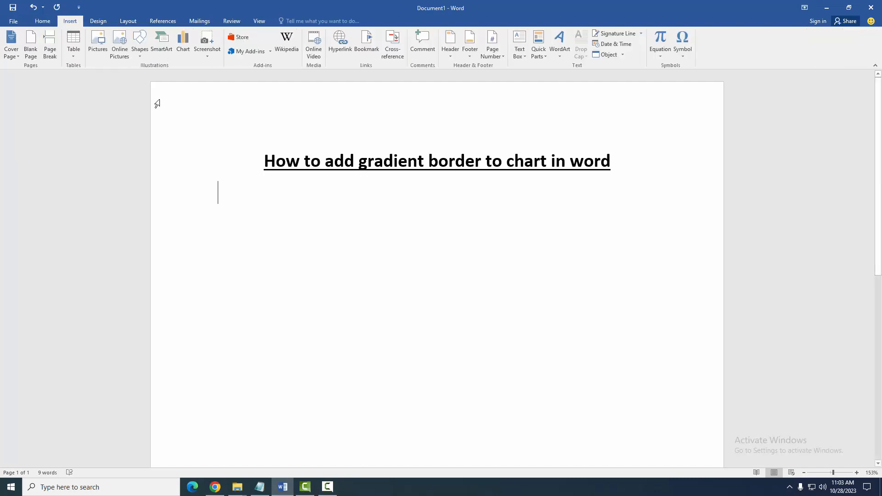
{"action": "left_click", "coordinate": [182, 39]}
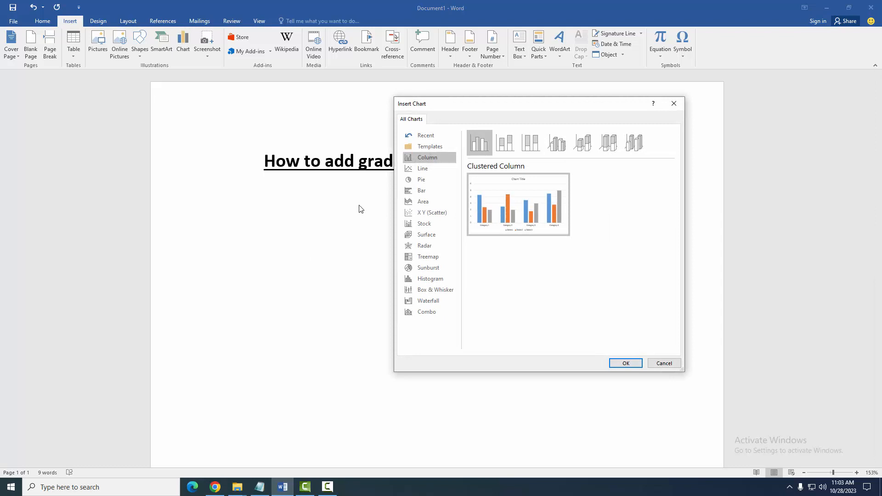
{"action": "left_click", "coordinate": [625, 362]}
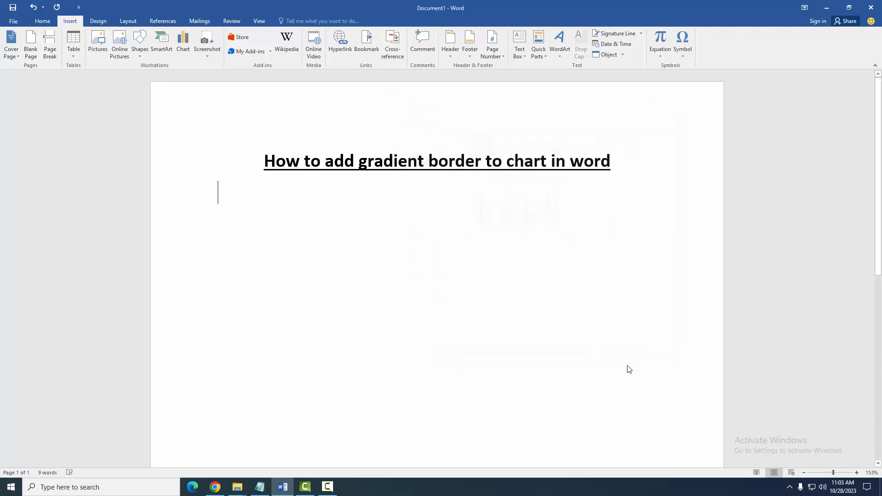
{"action": "left_click", "coordinate": [183, 39]}
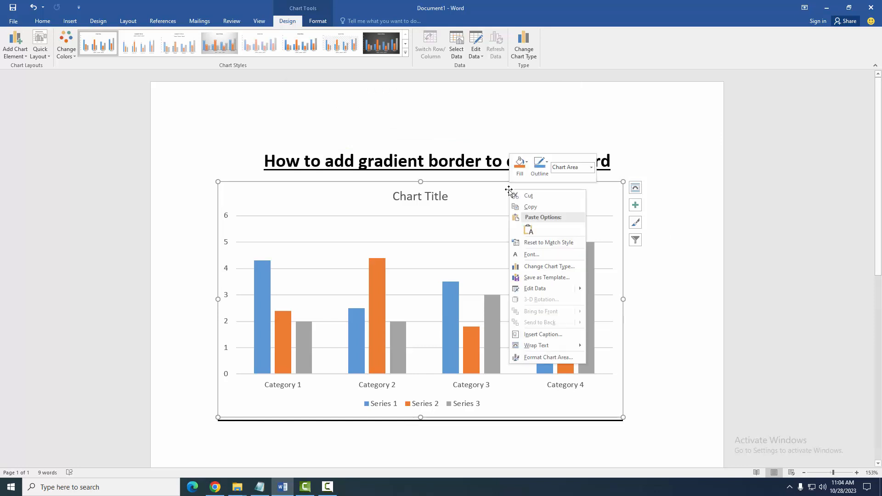
{"action": "mouse_move", "coordinate": [566, 362]}
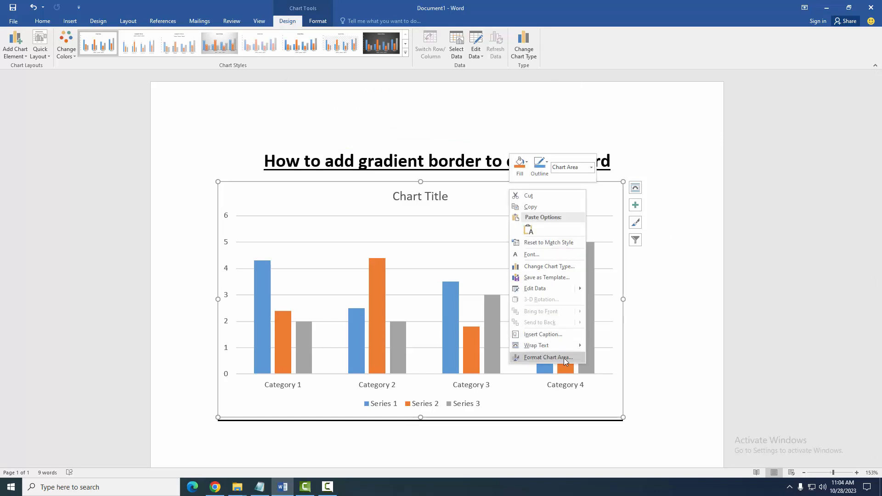
Step: Bring up the Format Chart Area settings for the inserted chart
{"action": "left_click", "coordinate": [548, 357]}
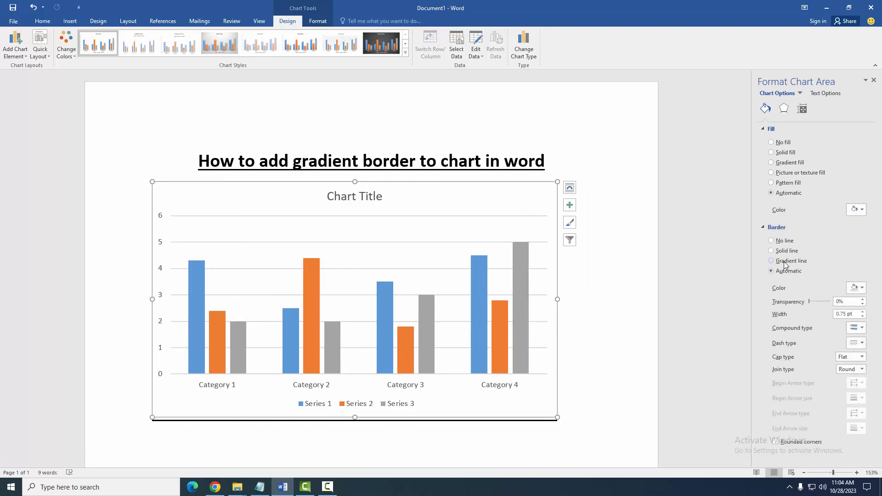
Step: Make the chart border a gradient line starting in red, with its end stop selected
{"action": "left_click", "coordinate": [770, 261]}
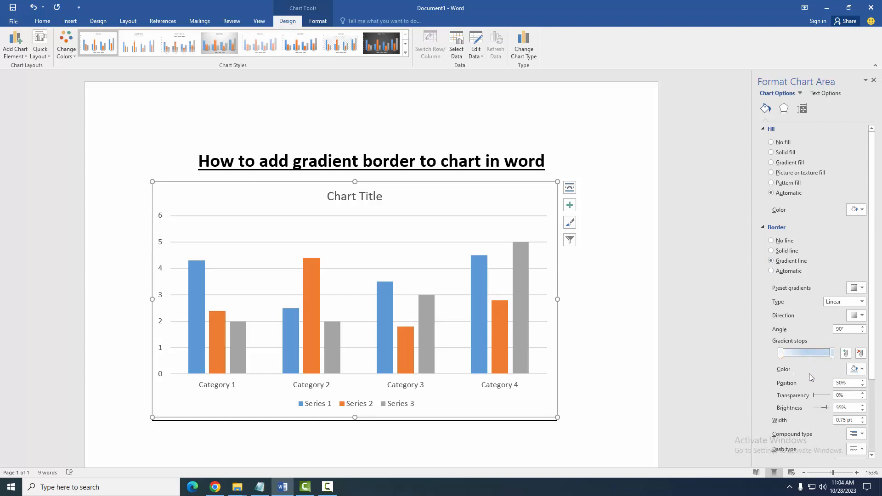
{"action": "left_click", "coordinate": [861, 369]}
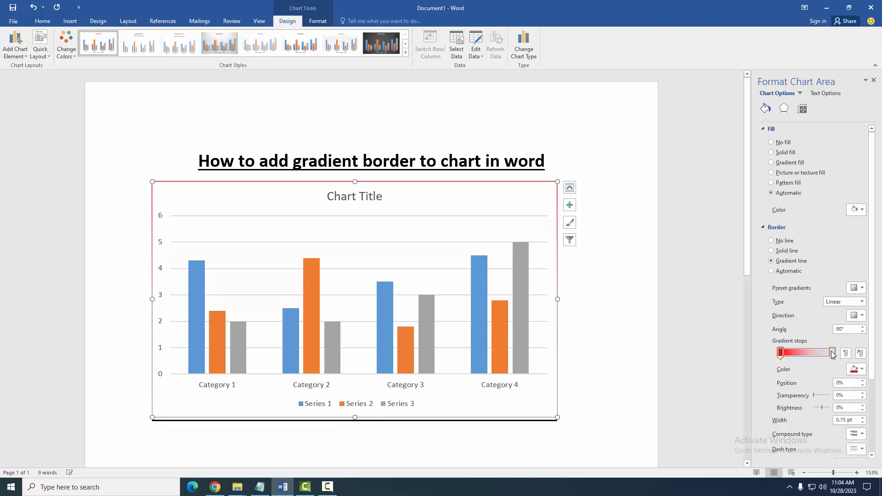
{"action": "left_click", "coordinate": [830, 353]}
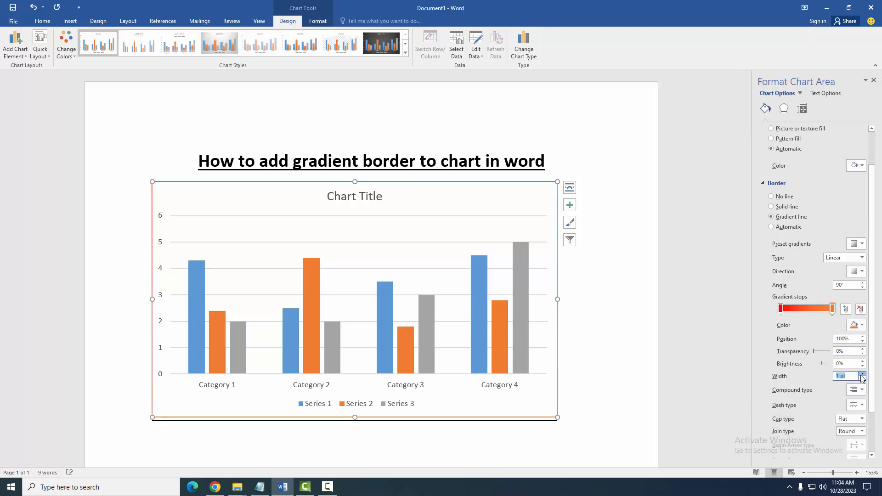
Step: Raise the gradient border width to 5.5 pt and start recolouring its end stop
{"action": "left_click", "coordinate": [861, 373]}
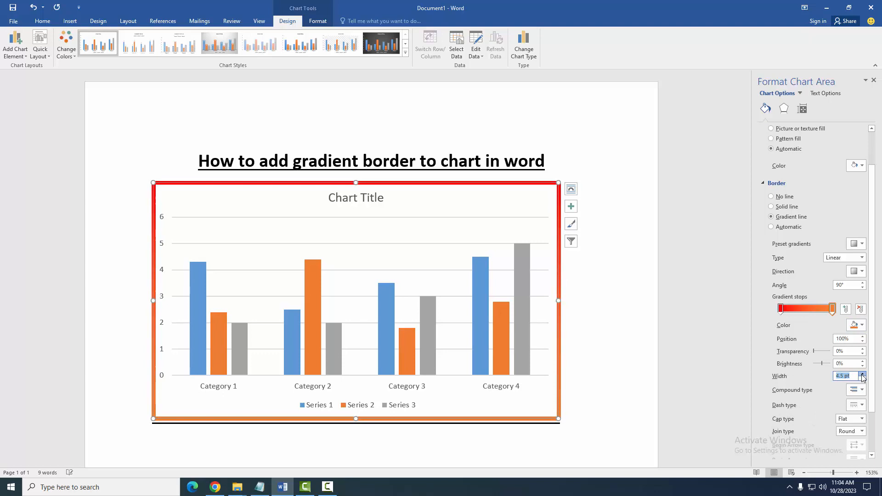
{"action": "left_click", "coordinate": [862, 373]}
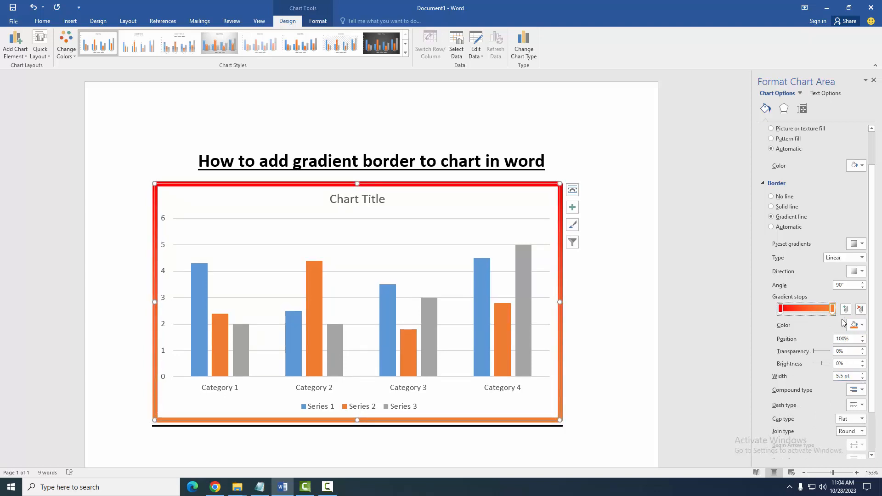
{"action": "left_click", "coordinate": [861, 325]}
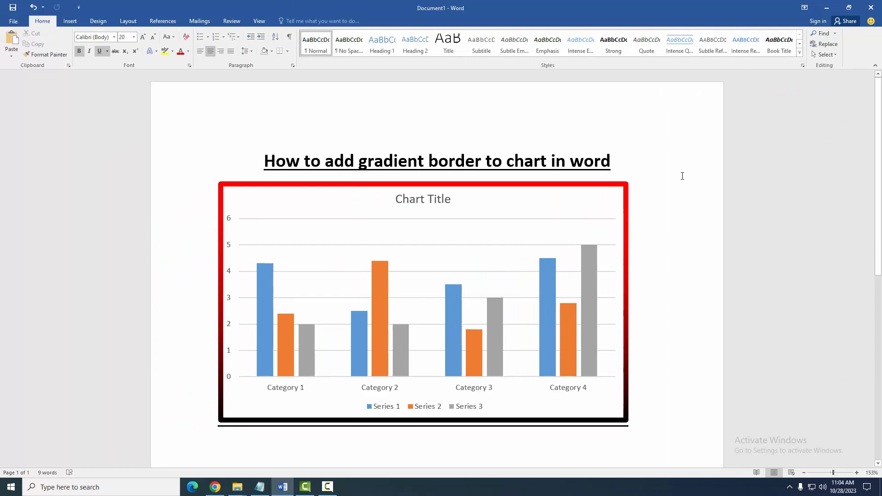
Step: Finish with a black end stop and return the insertion point to the title's end
{"action": "left_click", "coordinate": [610, 160]}
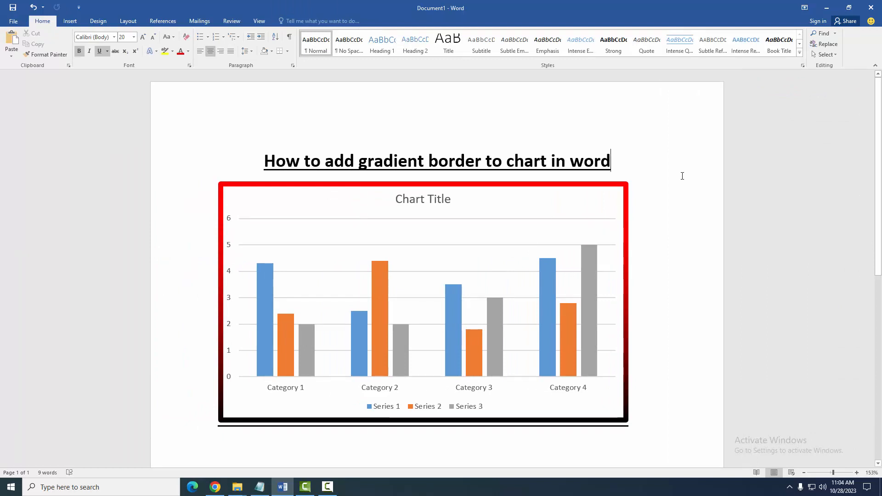